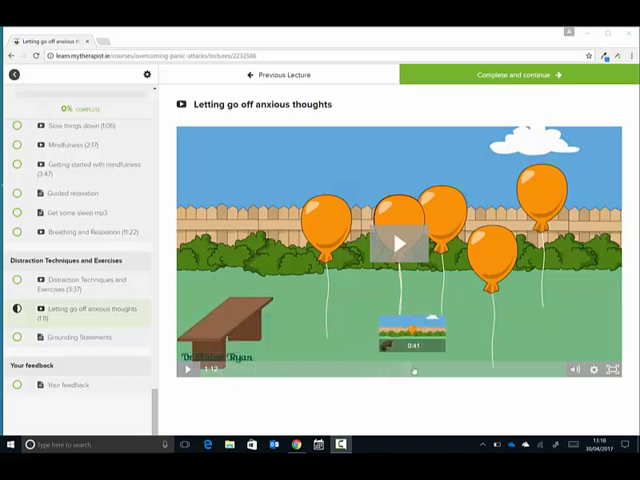
Browse up and down the course outline beside the Introduction video.
scroll(up, 3)
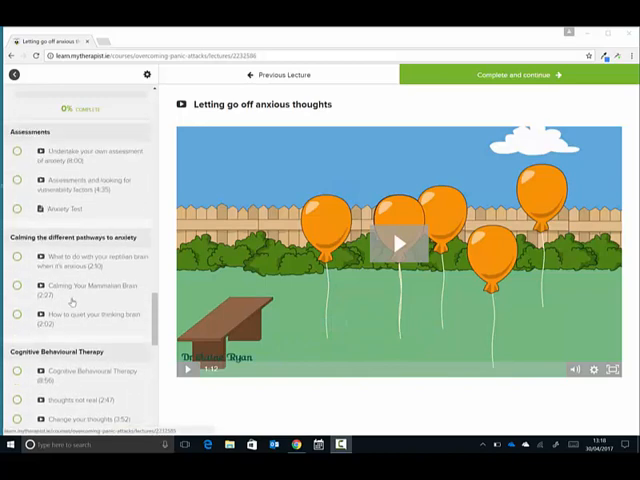
scroll(down, 3)
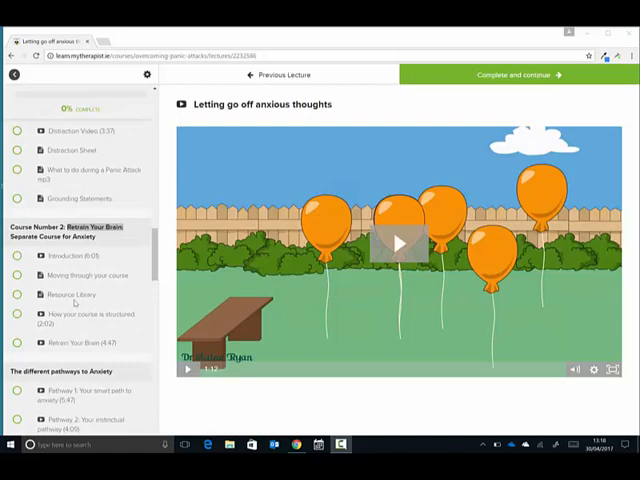
scroll(down, 3)
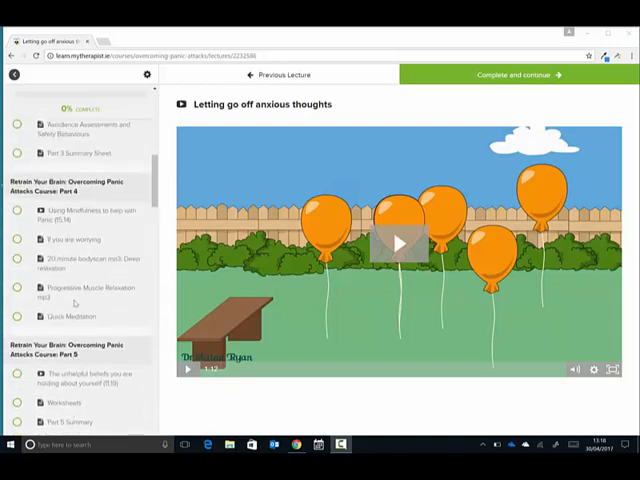
scroll(up, 3)
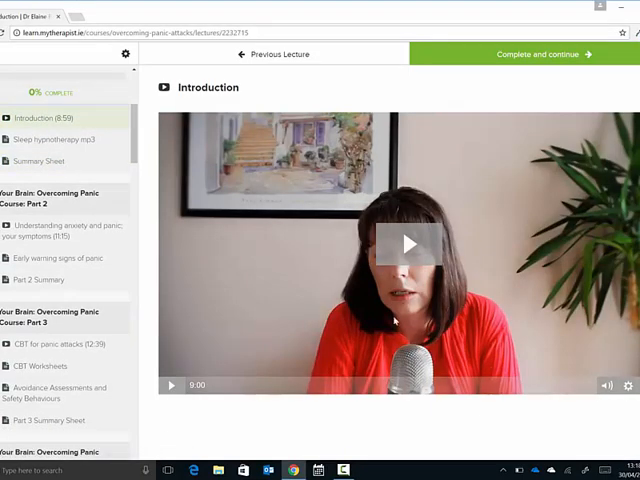
mouse_move(252, 308)
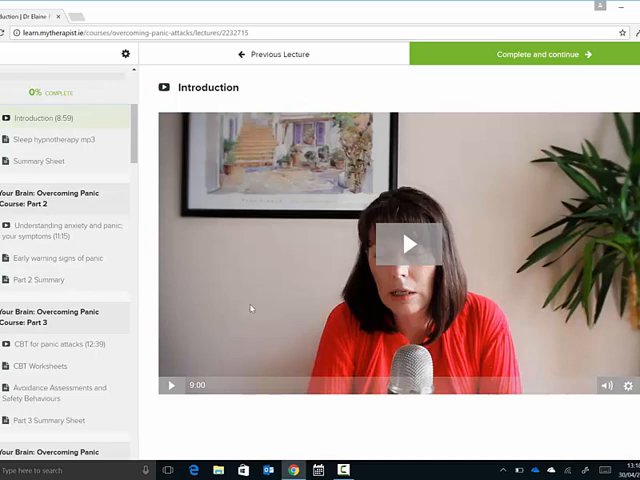
mouse_move(136, 318)
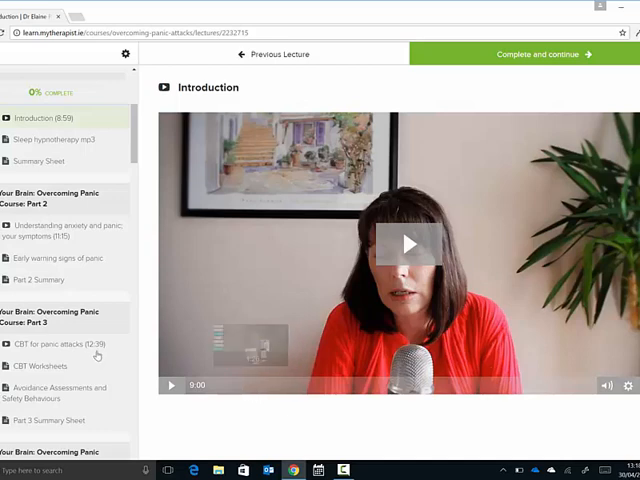
Scroll down the curriculum sidebar to reach and open 'Change your thoughts'.
scroll(down, 3)
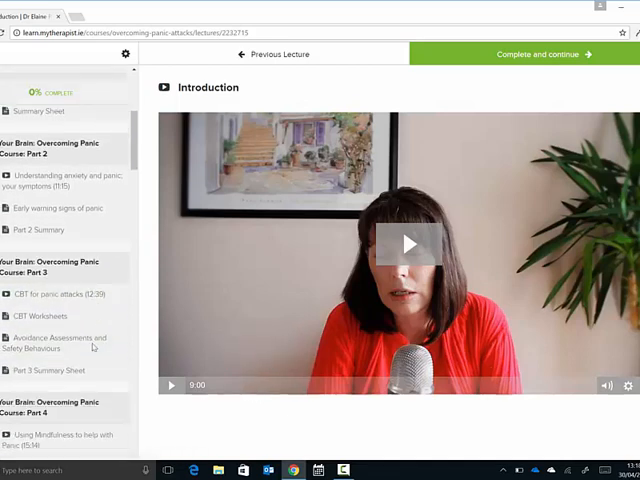
scroll(down, 3)
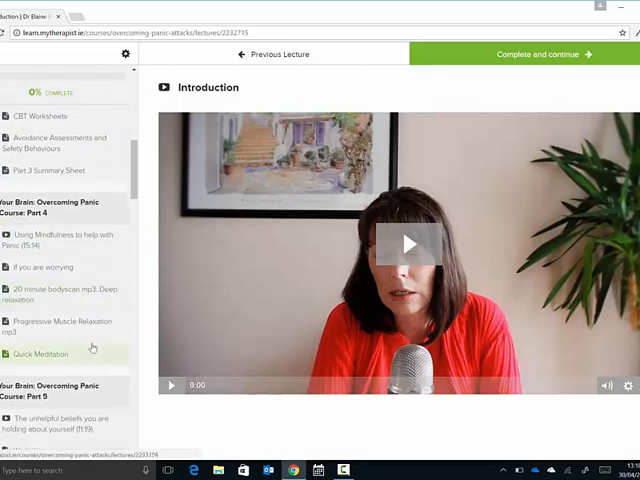
scroll(down, 3)
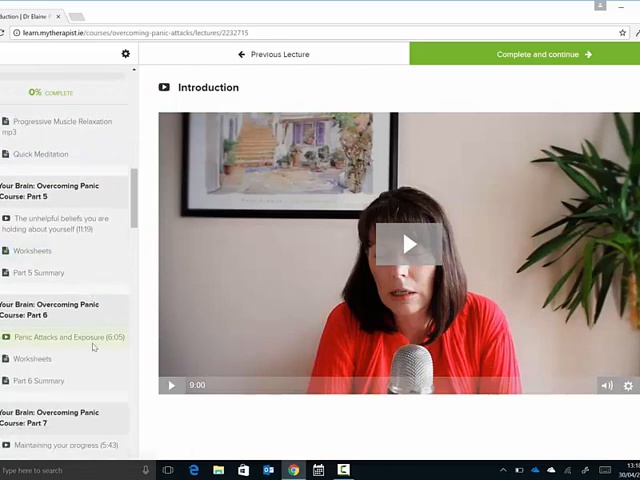
scroll(down, 3)
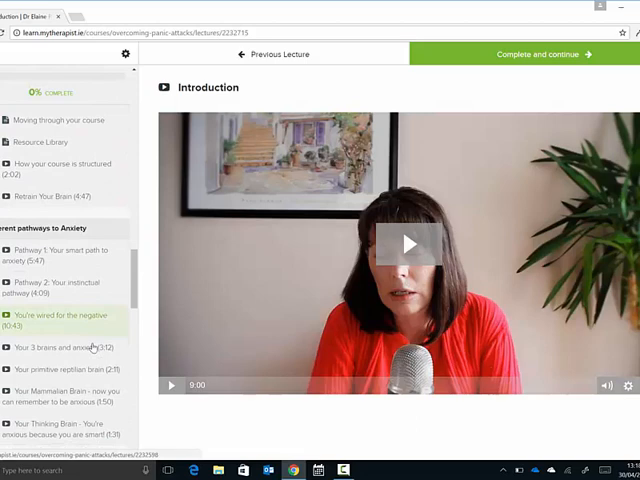
scroll(down, 3)
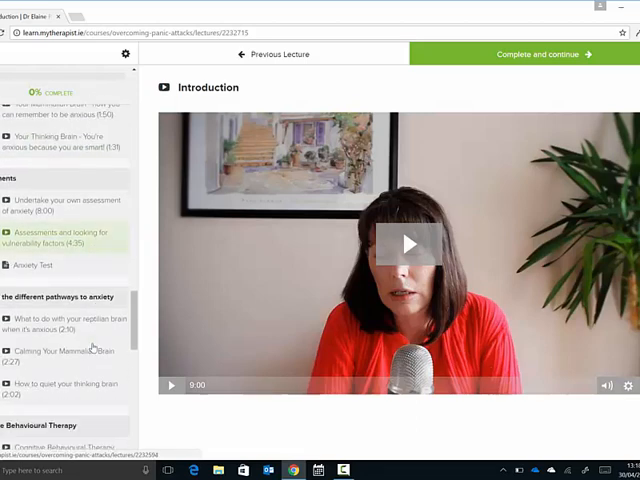
scroll(down, 3)
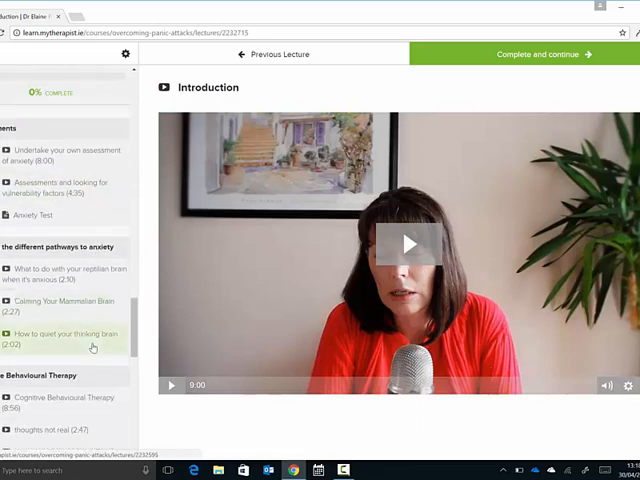
scroll(down, 3)
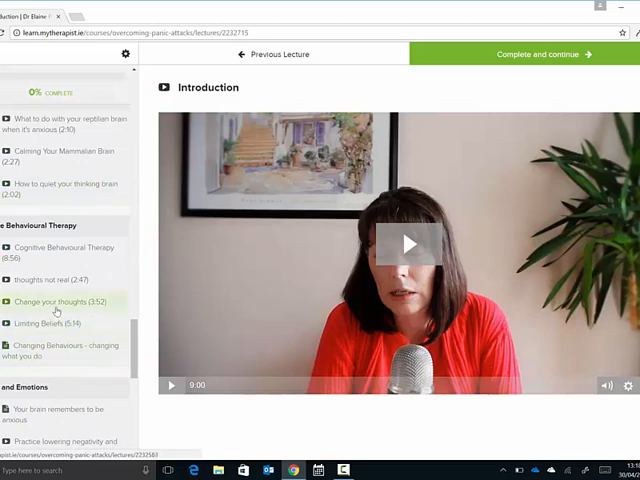
click(58, 302)
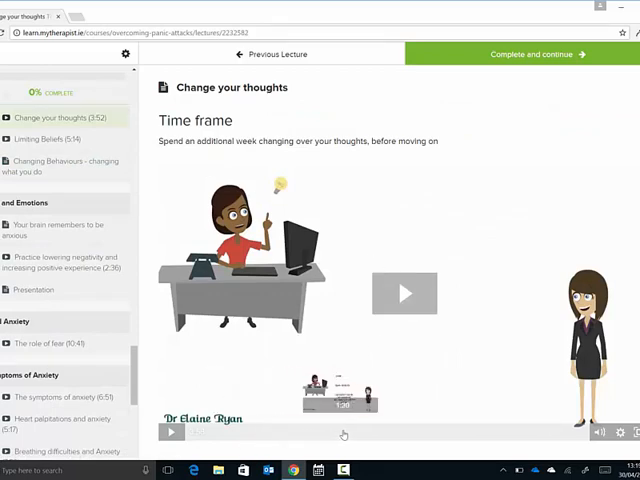
Review the thinking-errors PDF worksheet, then open the 'Get some sleep mp3' lecture.
scroll(down, 3)
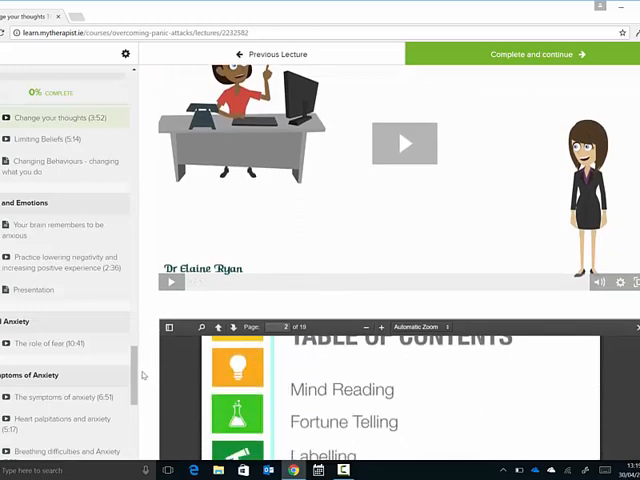
scroll(down, 3)
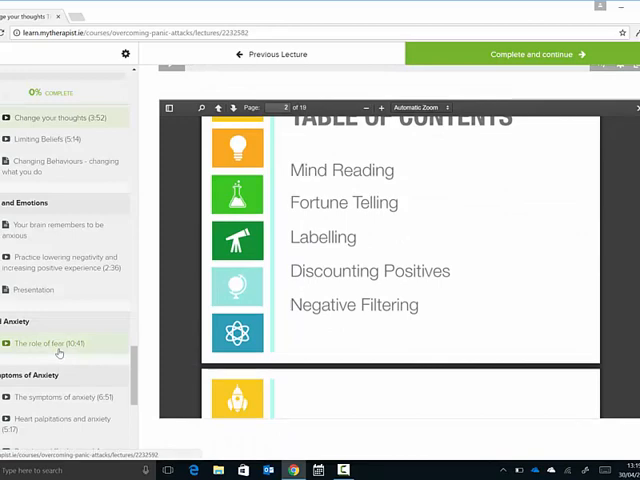
scroll(down, 3)
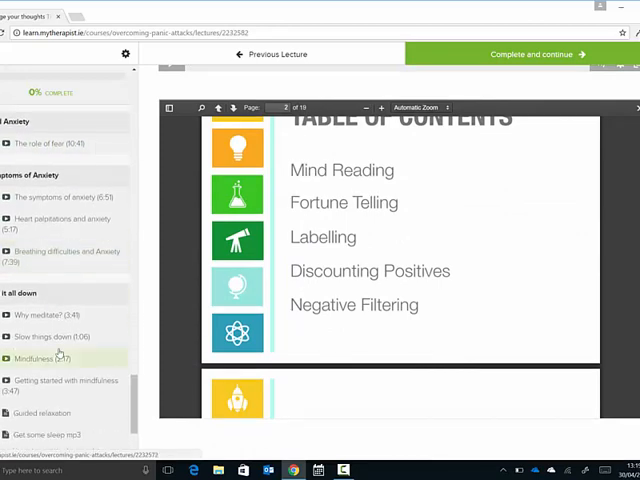
scroll(down, 3)
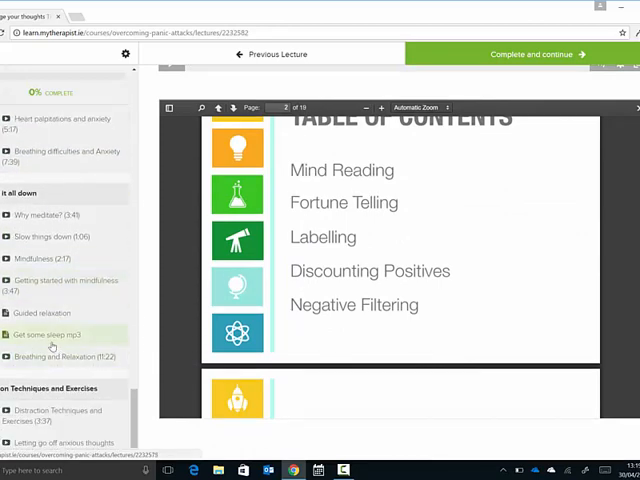
click(48, 334)
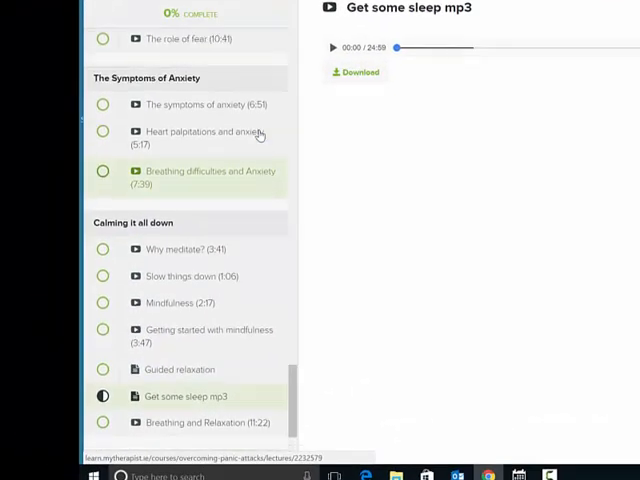
Browse down to The different pathways to Anxiety and open 'Pathway 1: Your smart path to anxiety'.
scroll(up, 3)
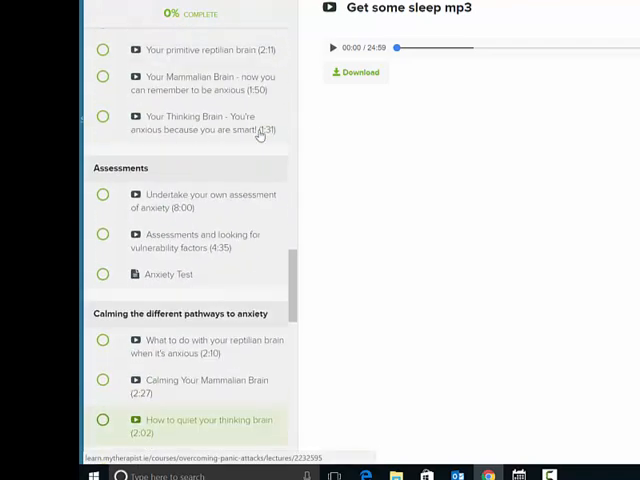
scroll(down, 3)
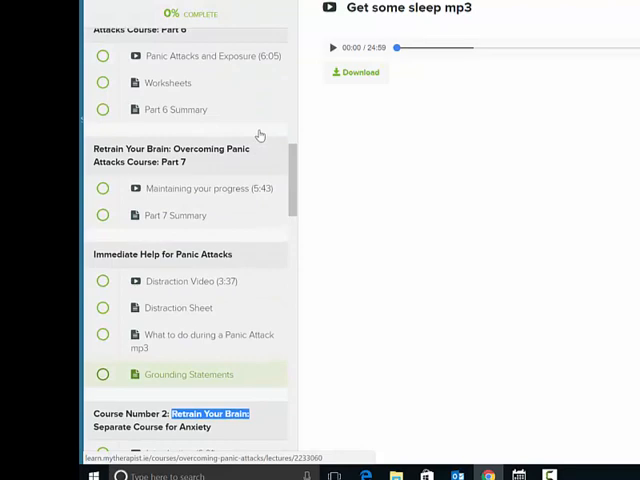
scroll(up, 3)
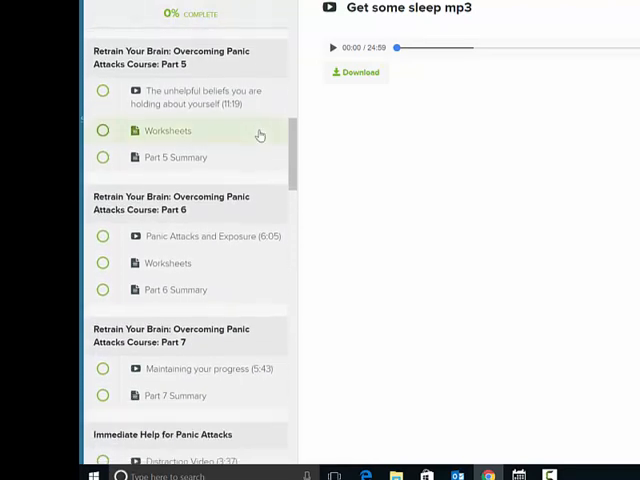
scroll(down, 3)
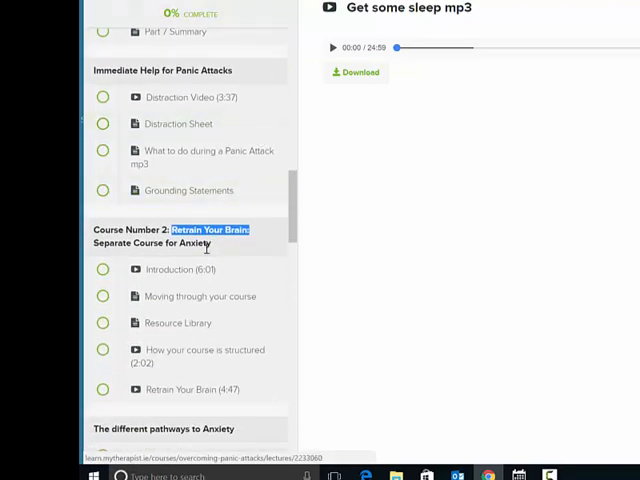
scroll(down, 3)
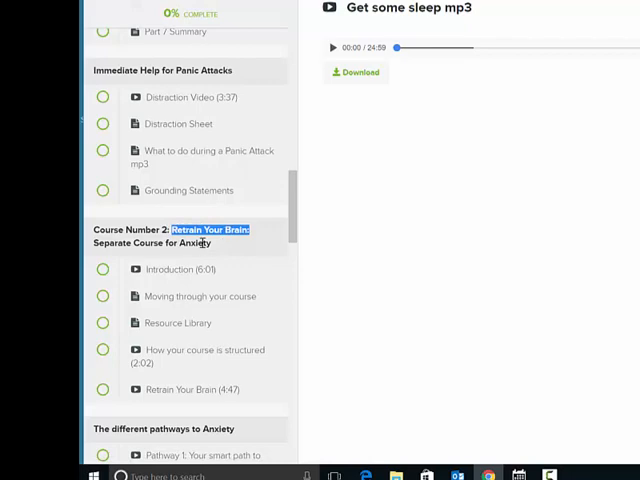
scroll(down, 3)
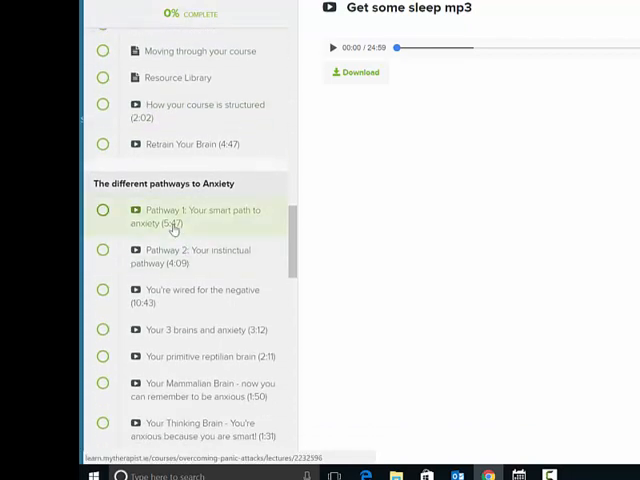
click(196, 216)
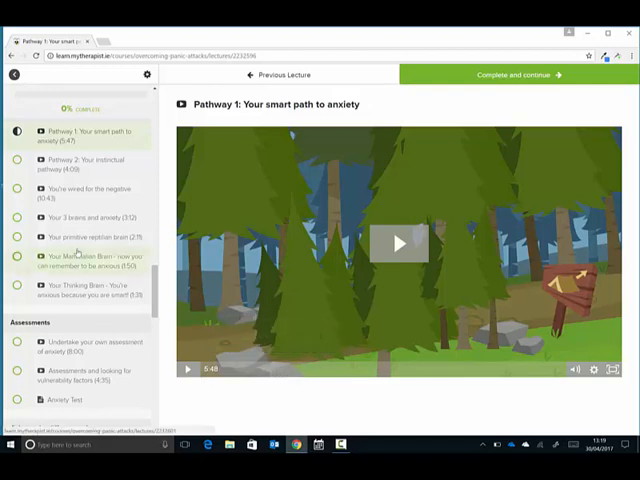
Return to Immediate Help for Panic Attacks and open 'Distraction Video (3:37)'.
scroll(down, 3)
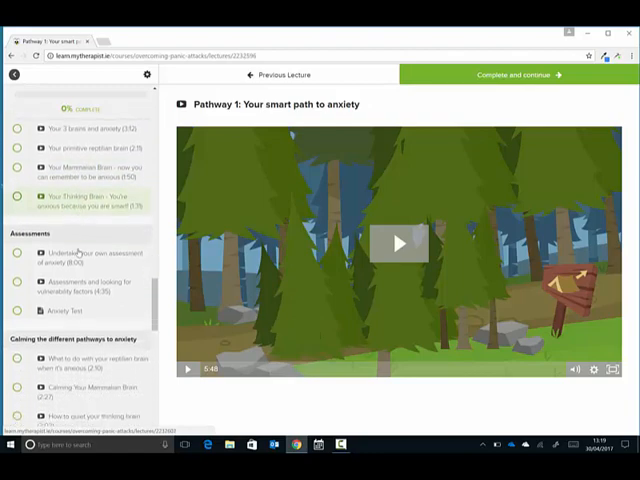
scroll(down, 3)
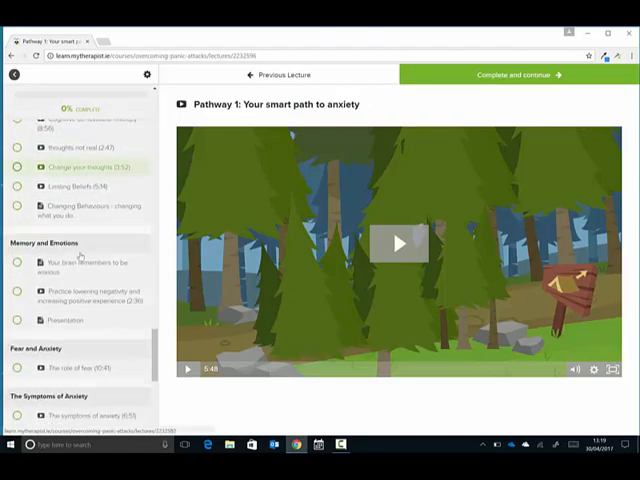
scroll(down, 3)
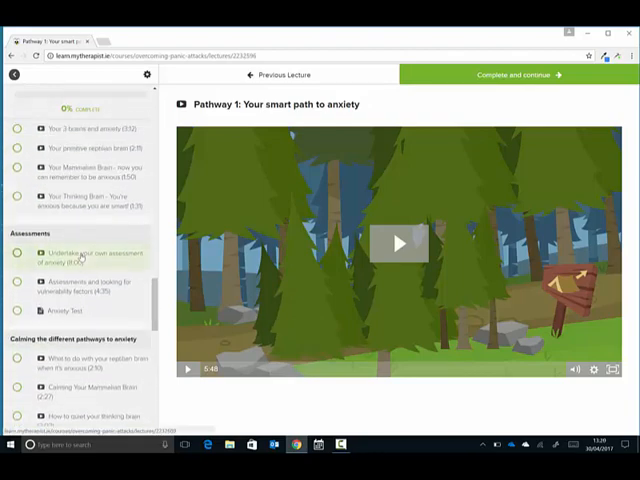
scroll(down, 3)
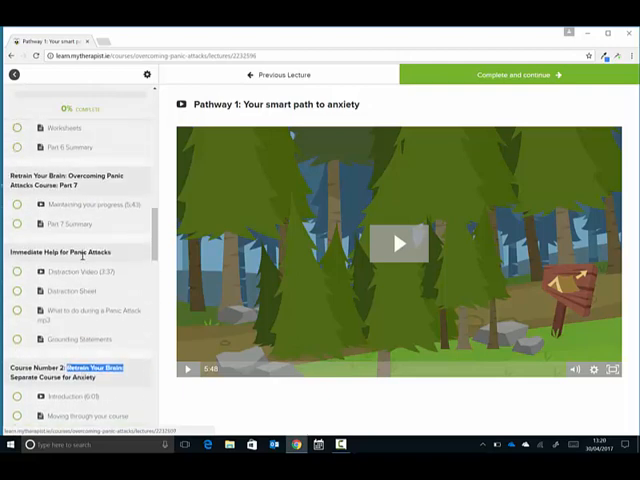
scroll(up, 3)
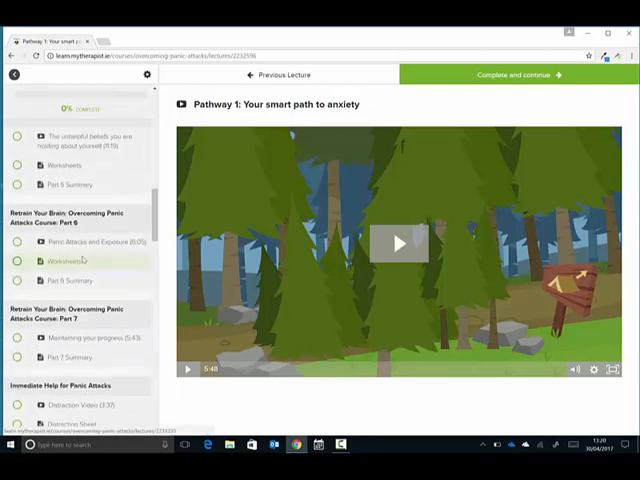
scroll(down, 3)
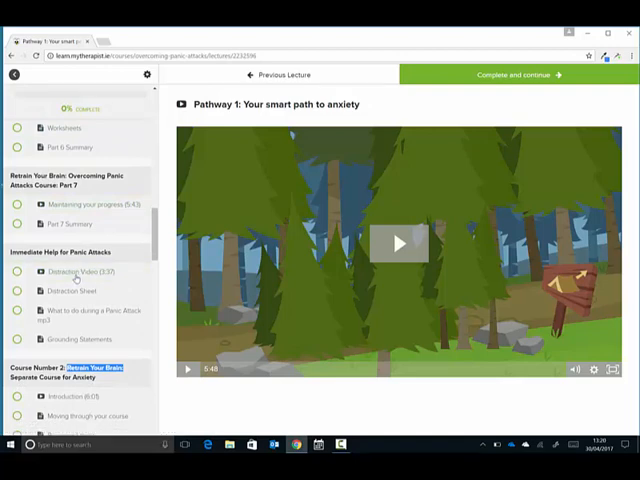
click(84, 272)
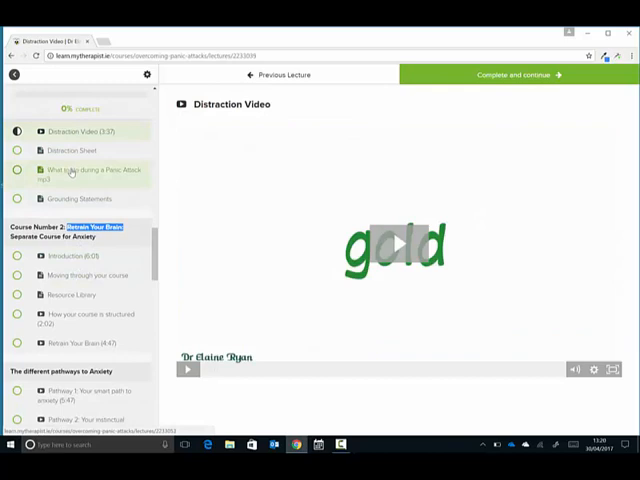
Preview the 'What to do during a Panic Attack mp3' lecture.
click(84, 172)
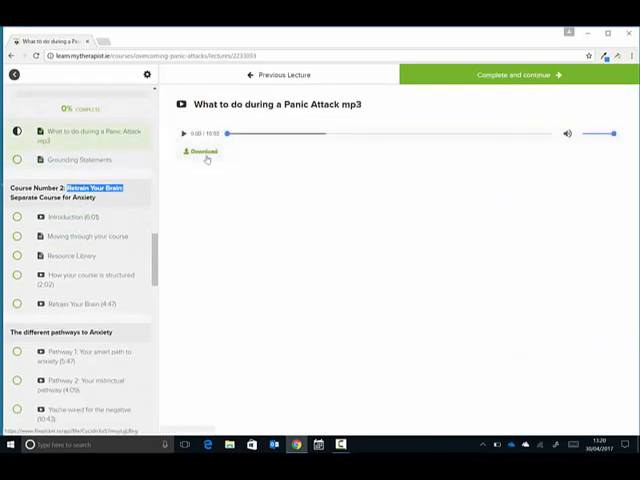
mouse_move(160, 168)
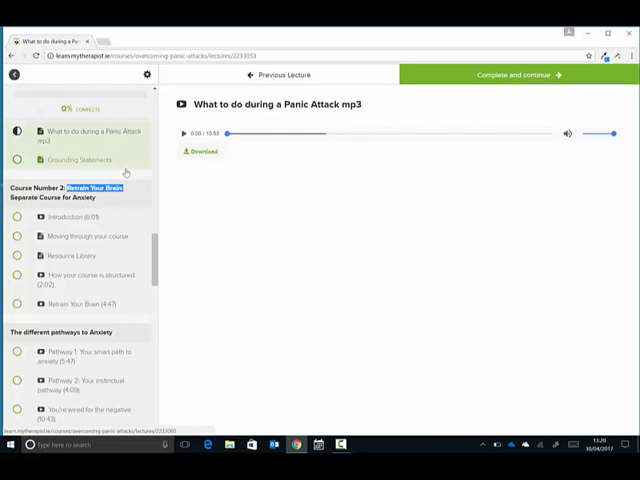
mouse_move(378, 104)
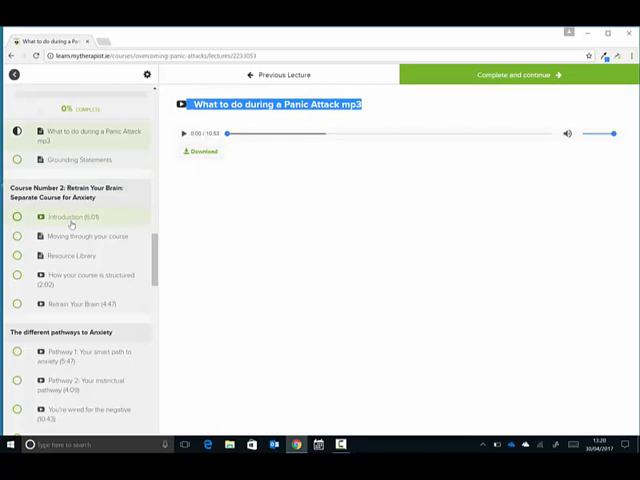
scroll(down, 3)
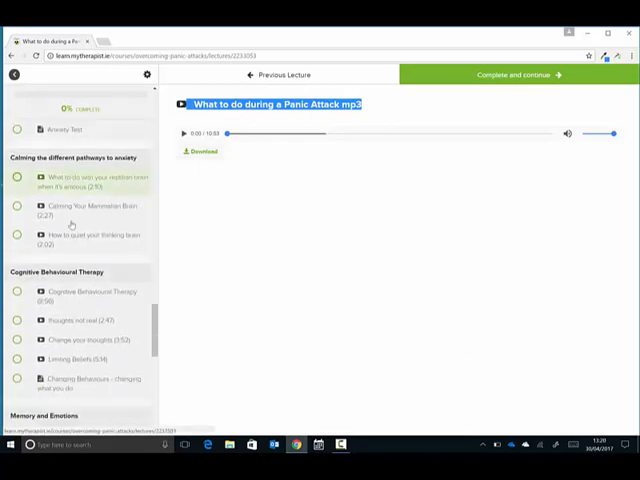
scroll(down, 3)
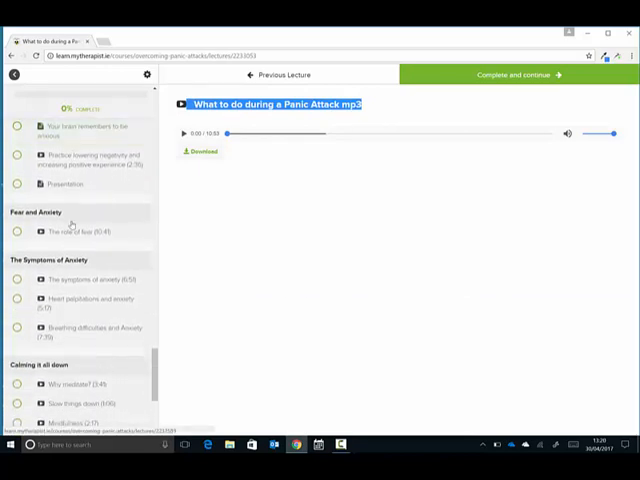
Open 'Letting go off anxious thoughts' under Distraction Techniques and Exercises.
scroll(down, 3)
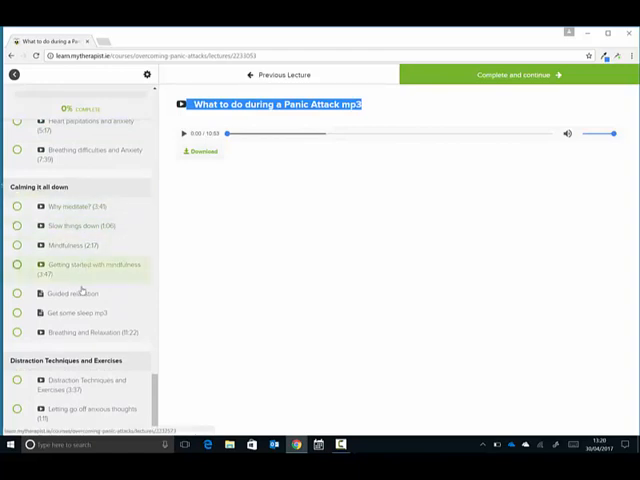
scroll(down, 3)
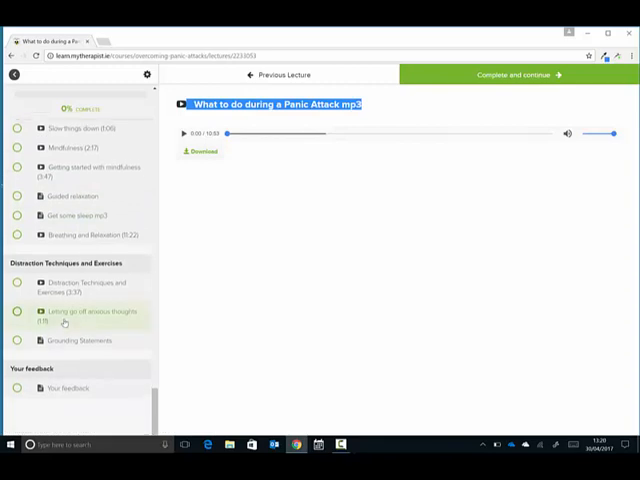
click(90, 312)
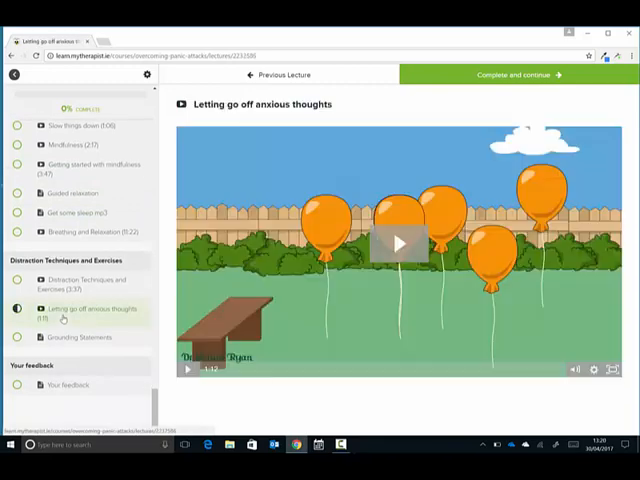